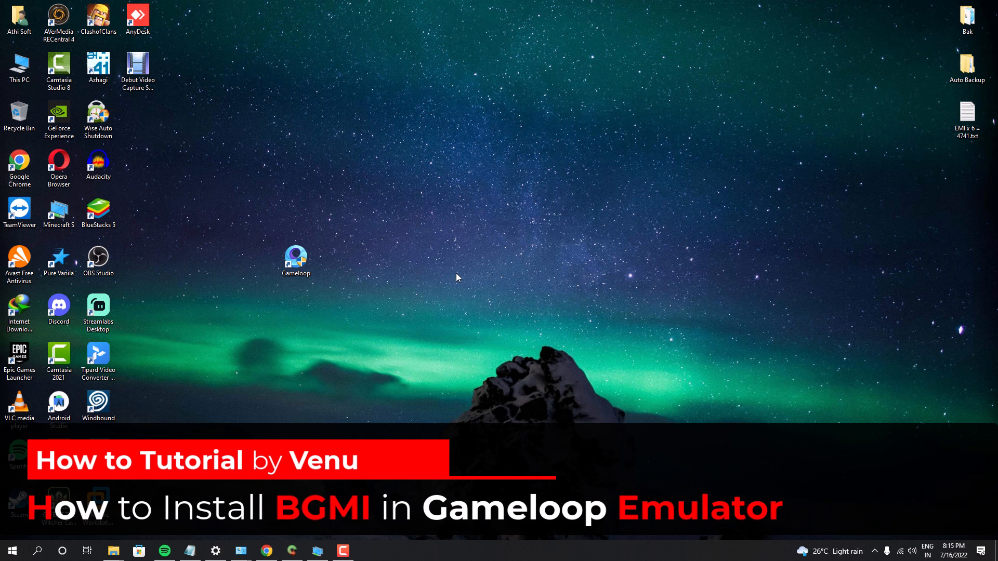
mouse_move(376, 274)
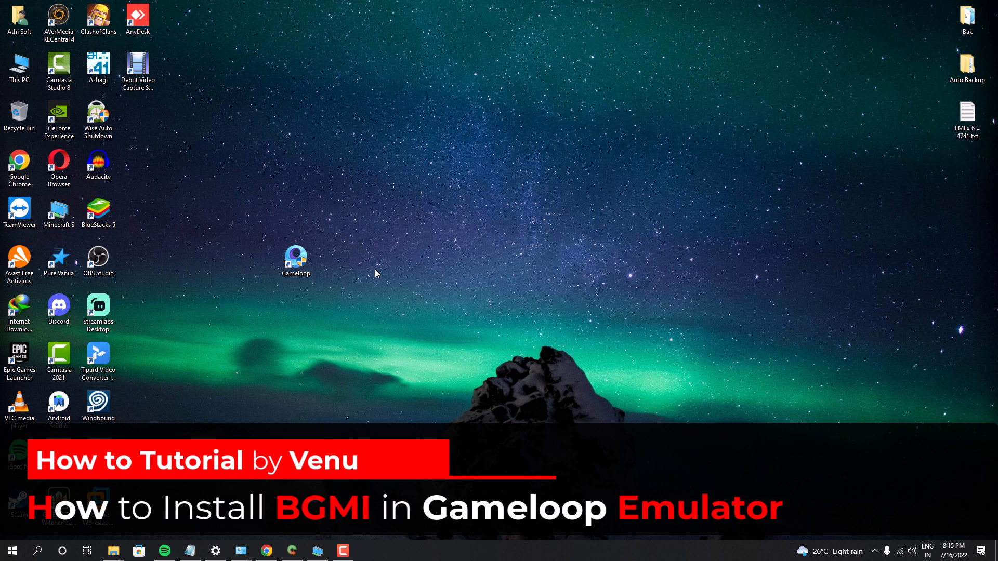
Launch the GameLoop emulator and browse down through the Library games.
left_click(294, 260)
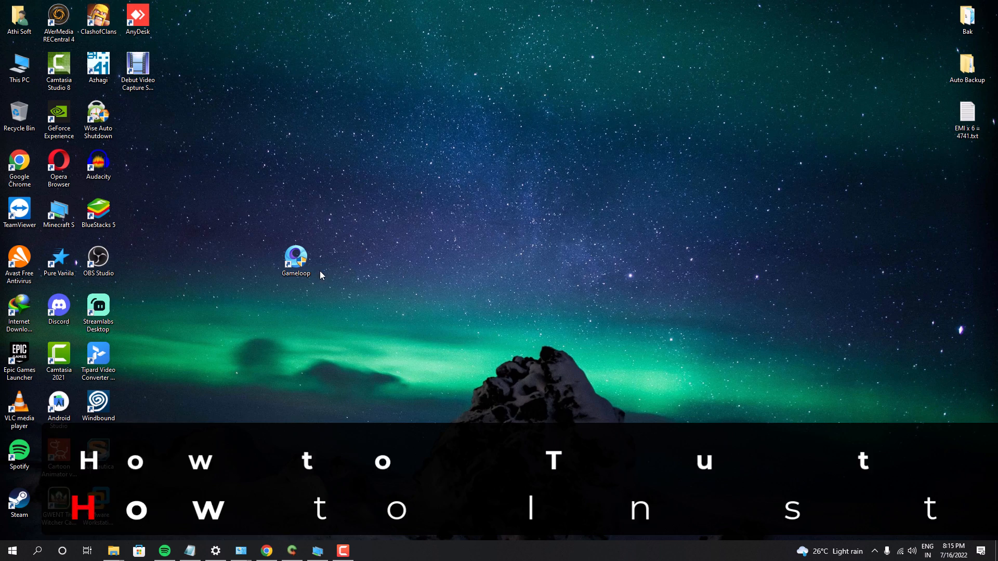
double_click(295, 259)
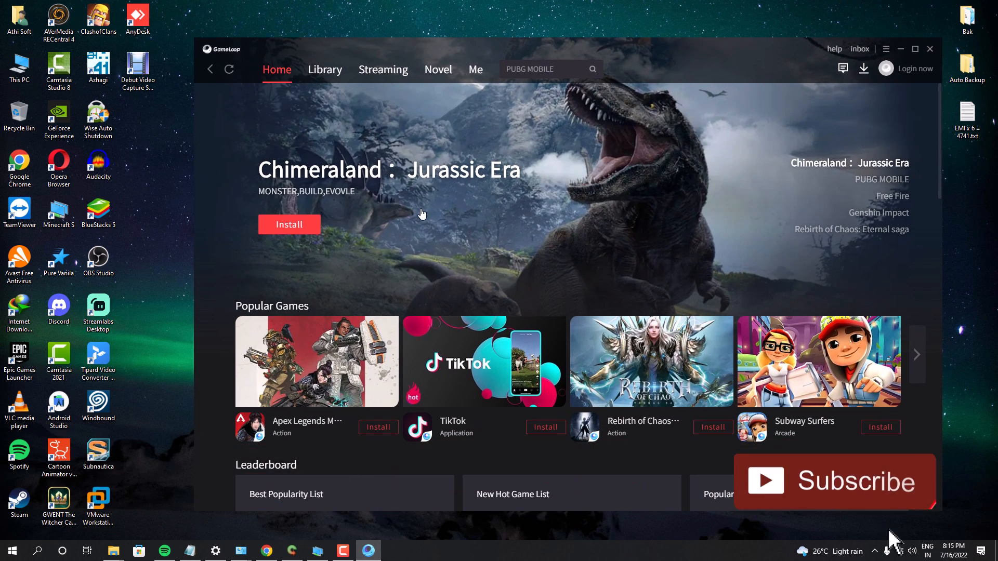
mouse_move(373, 105)
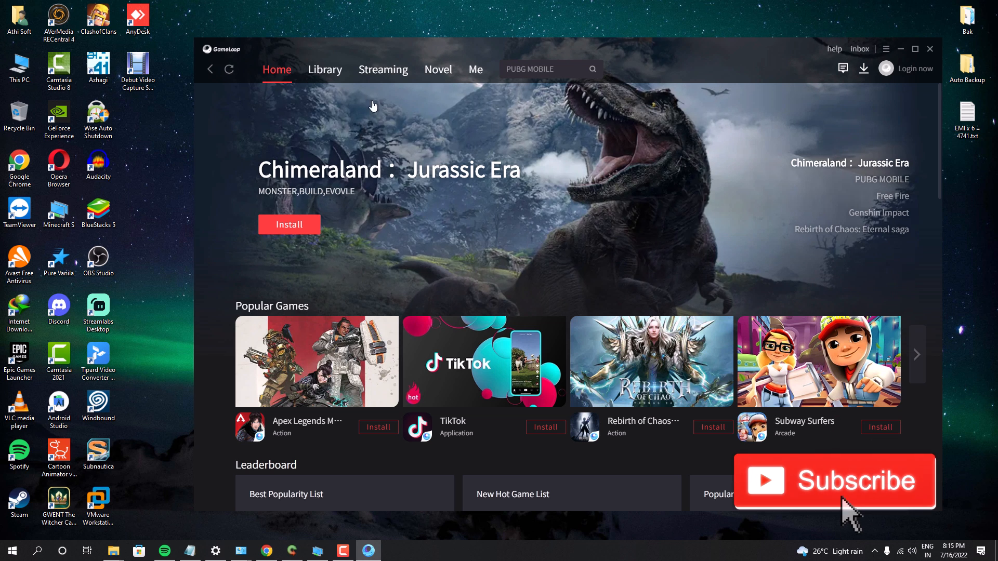
left_click(324, 70)
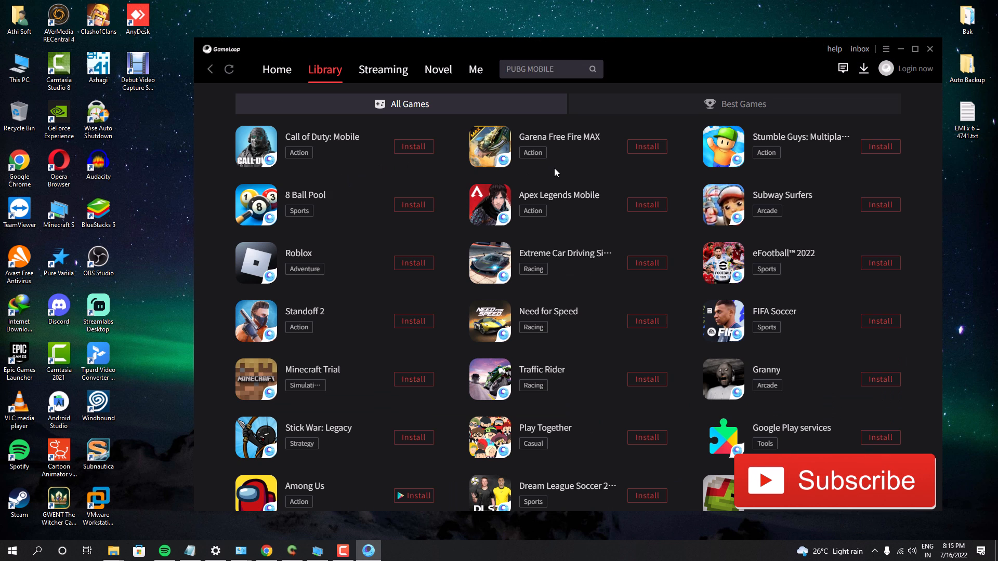
scroll("down", 3)
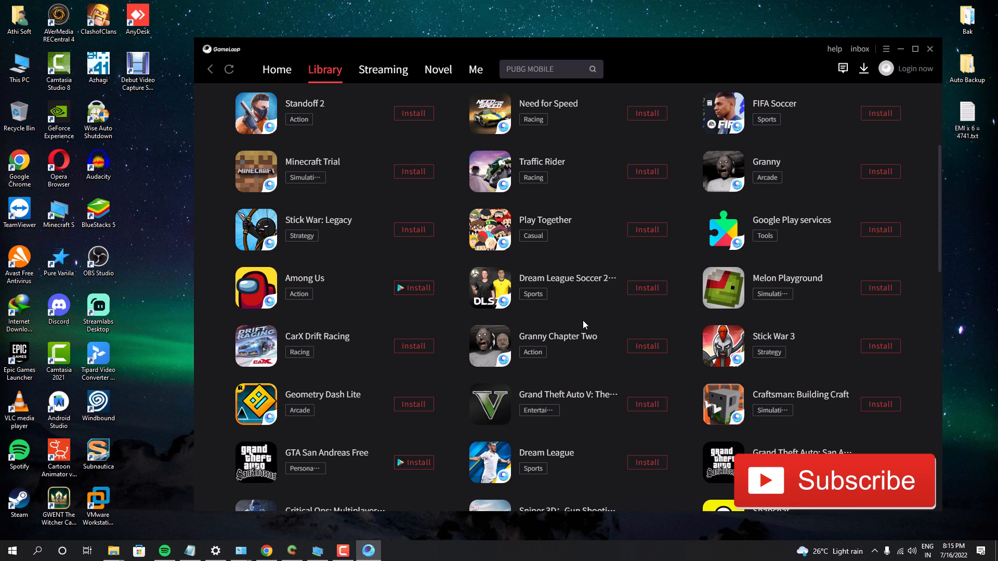
scroll("down", 3)
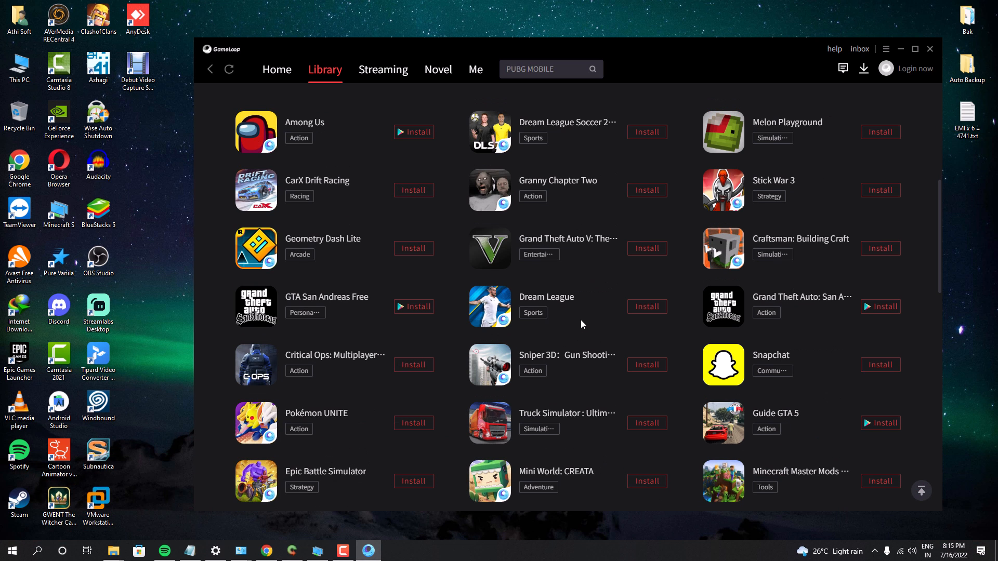
Search the library for 'bgmi' from History Searches, listing 30 keyword results.
left_click(543, 68)
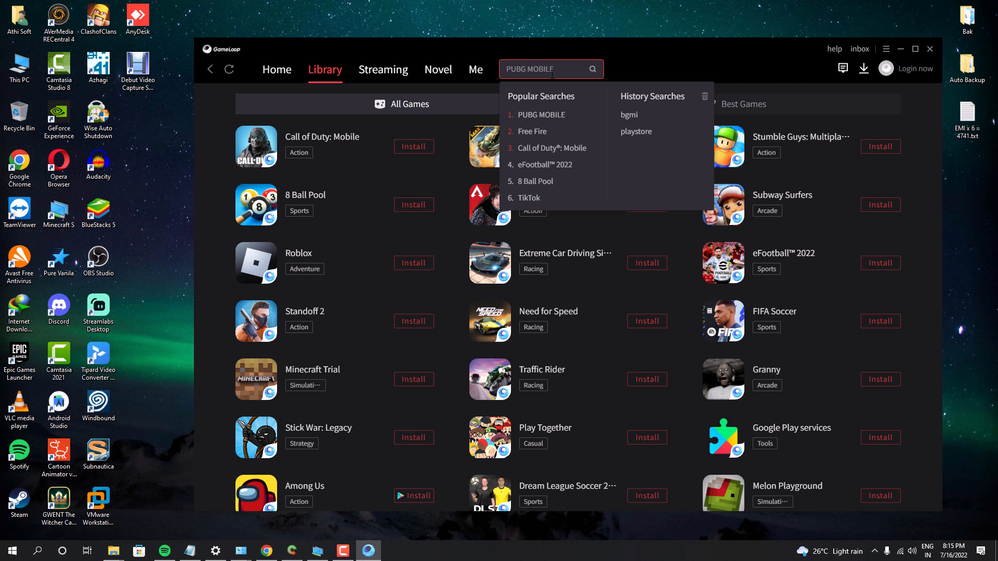
mouse_move(540, 114)
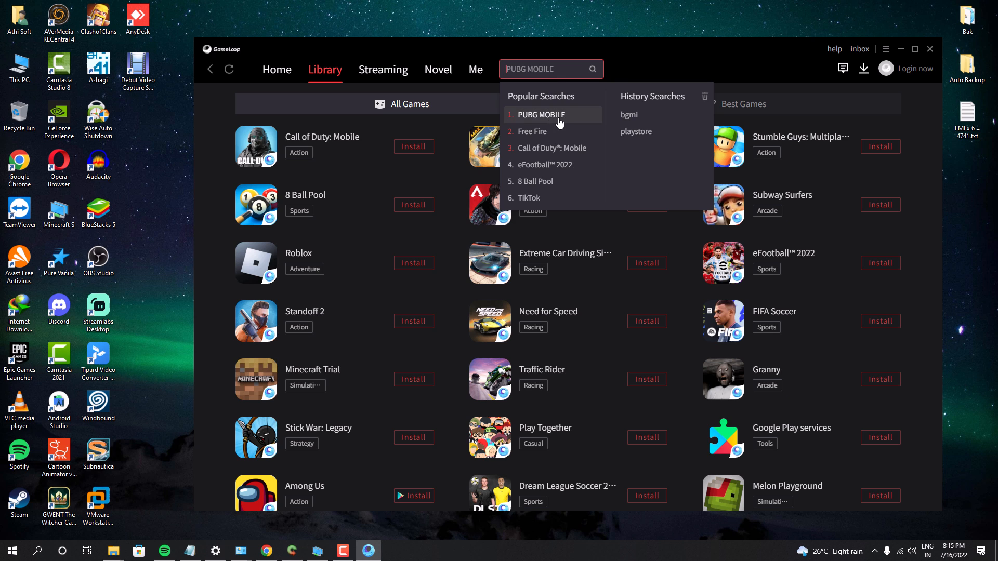
left_click(628, 114)
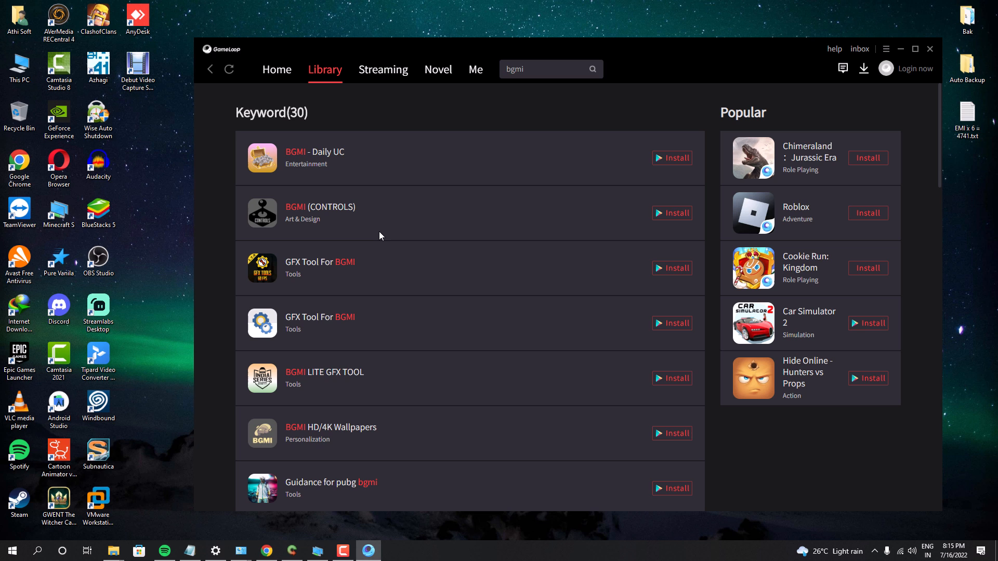
mouse_move(405, 100)
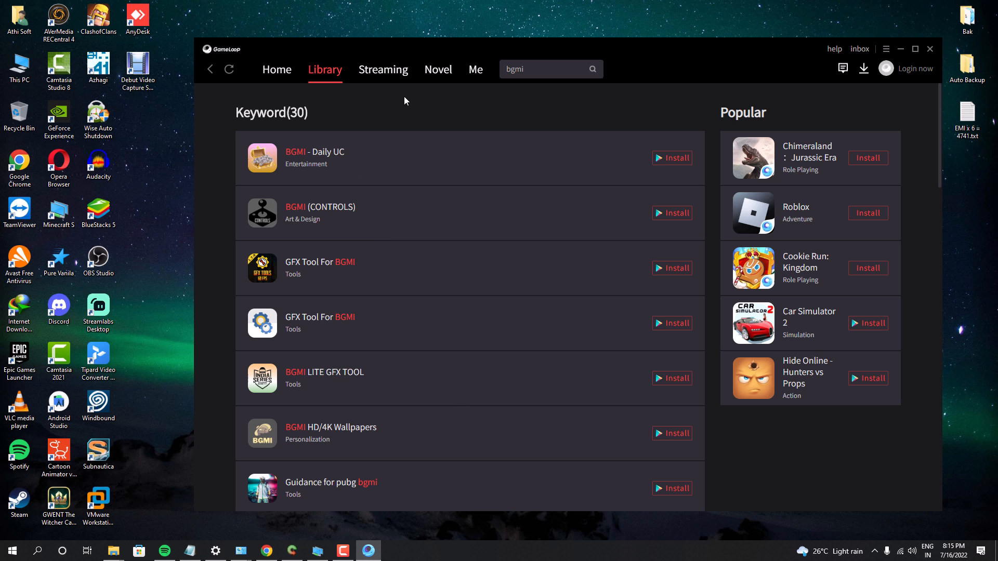
Launch Google Play Store from My App on the Me page.
left_click(475, 69)
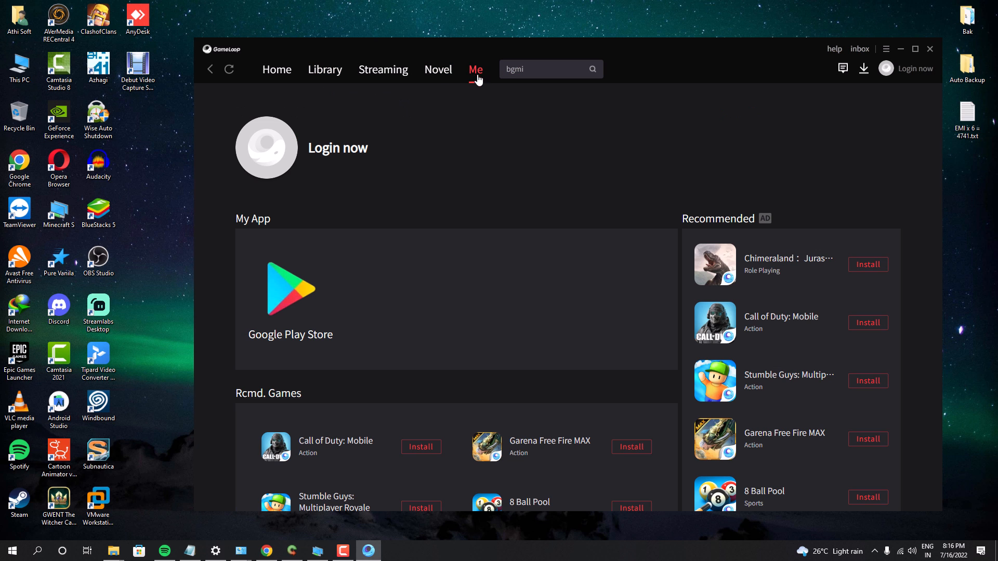
mouse_move(262, 292)
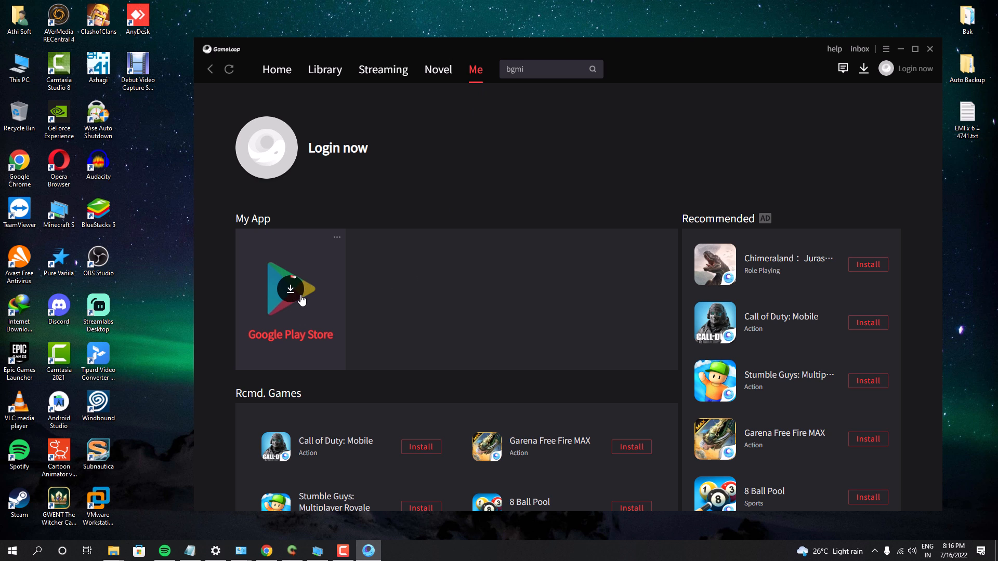
left_click(290, 290)
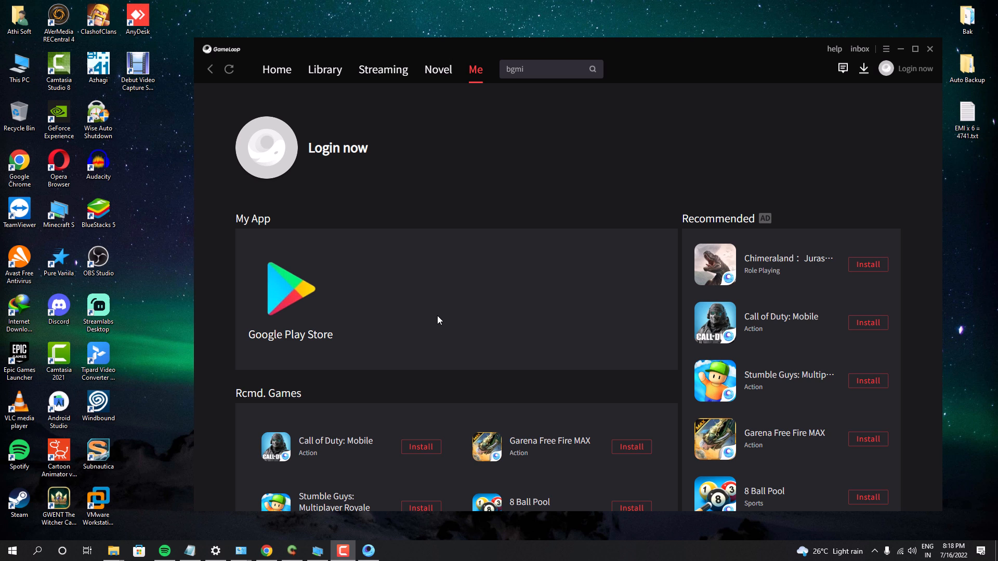
mouse_move(290, 299)
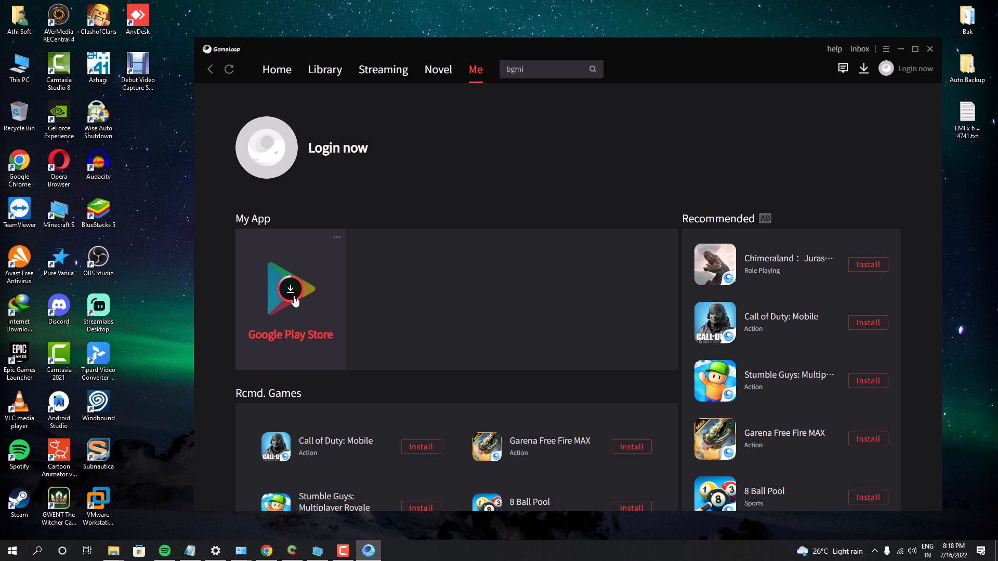
mouse_move(374, 333)
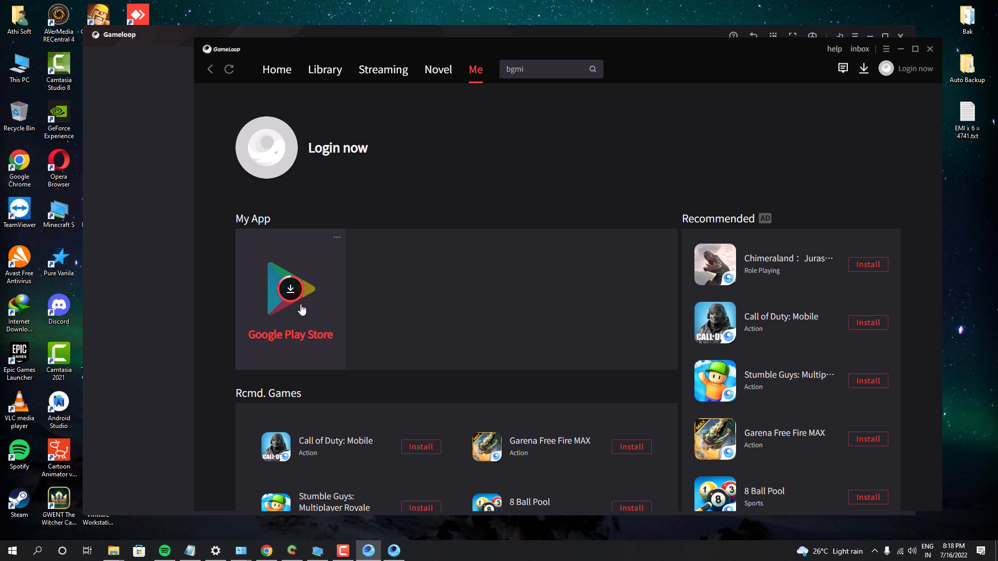
Skip the Google Play walkthrough and begin signing in to Google Play.
left_click(290, 290)
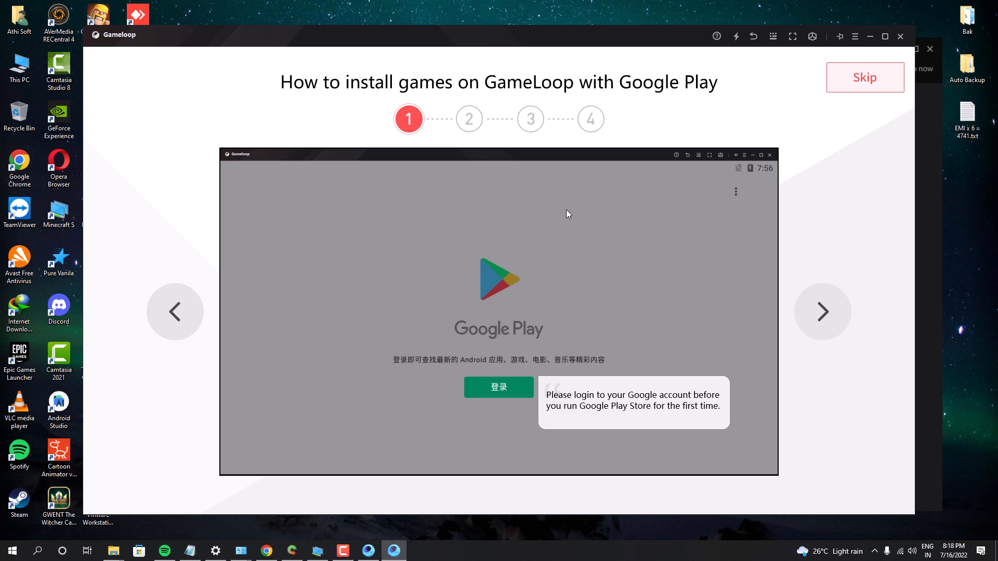
left_click(821, 312)
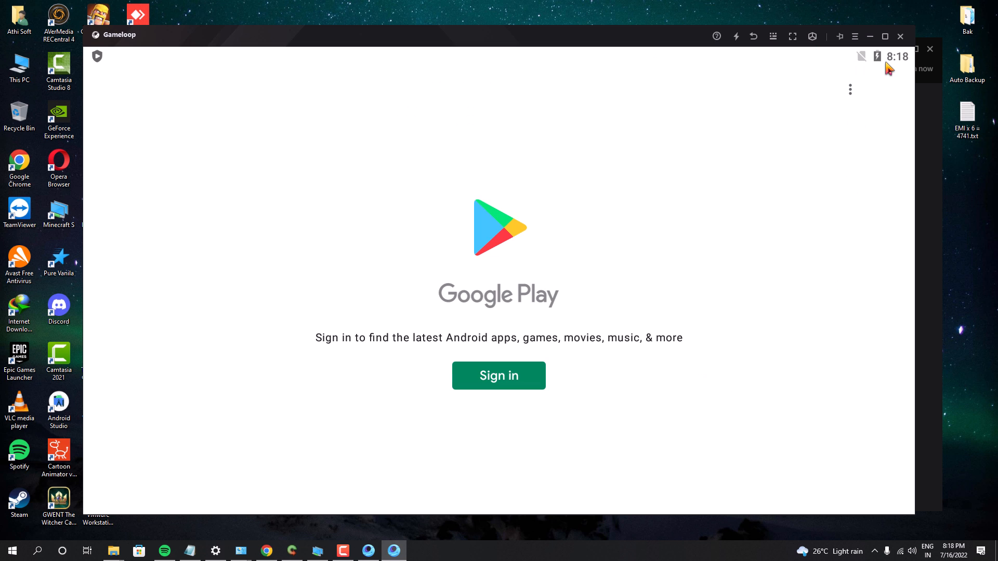
left_click(498, 376)
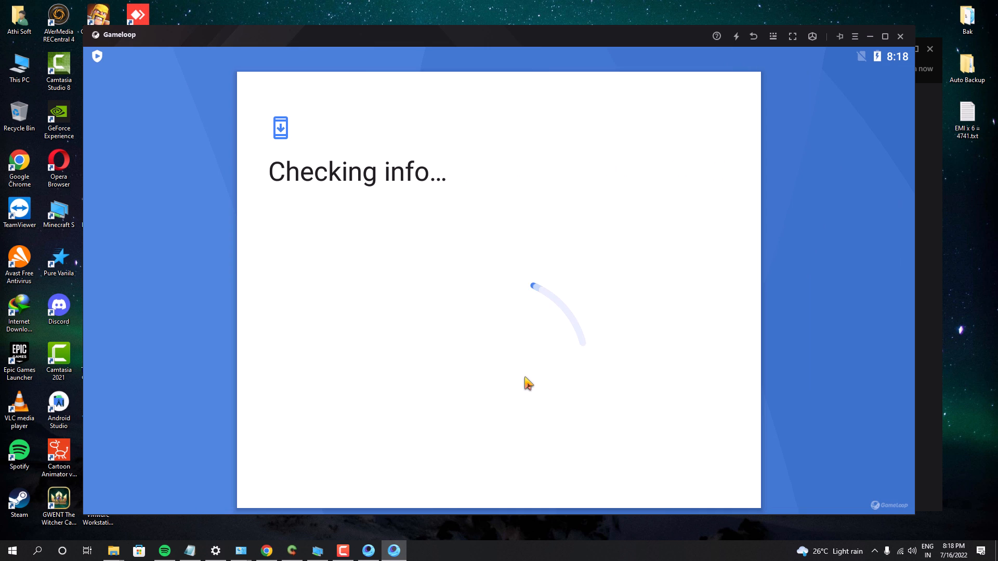
mouse_move(505, 350)
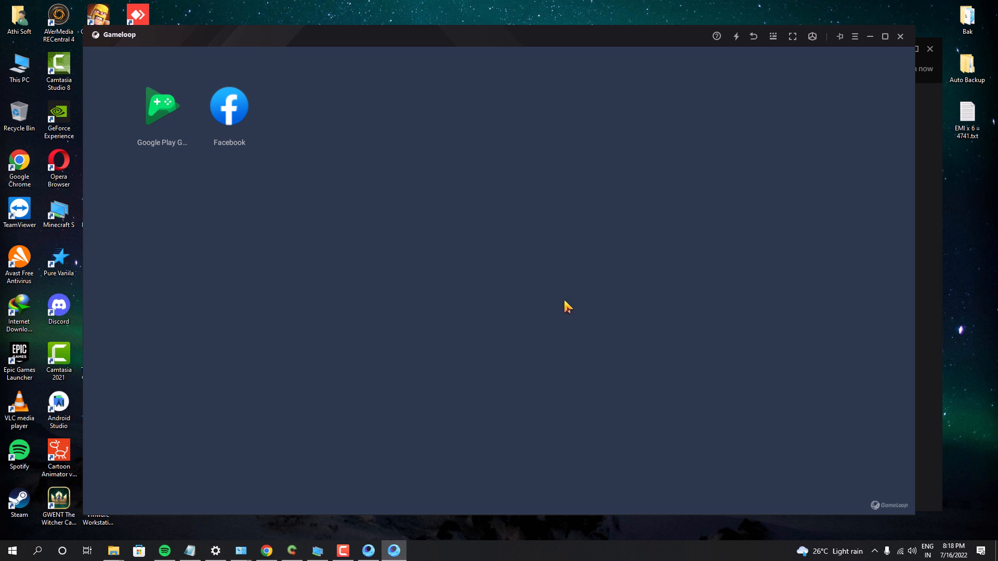
mouse_move(535, 299)
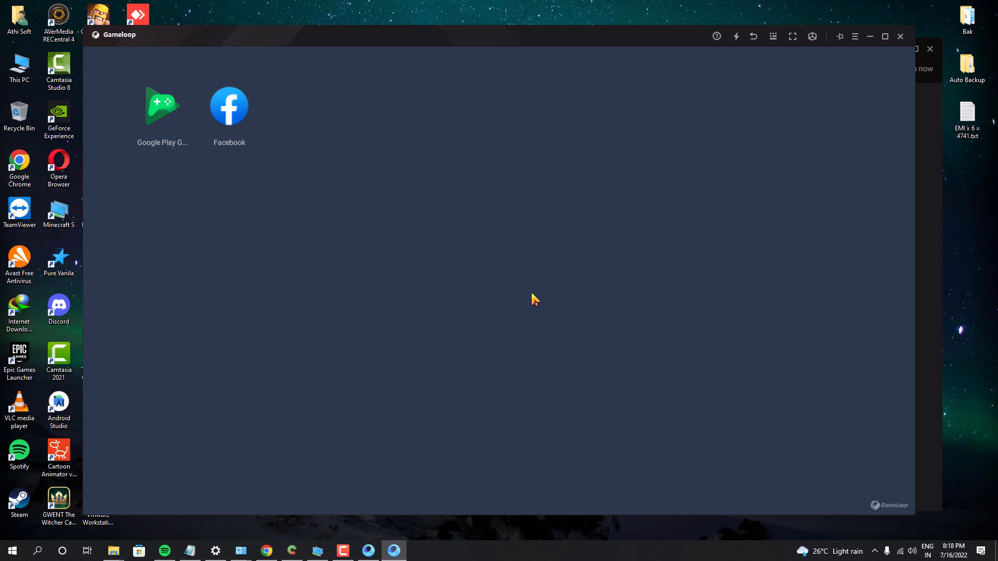
Agree to Google's terms with Back up to Google Drive switched off and accept the services settings.
double_click(228, 106)
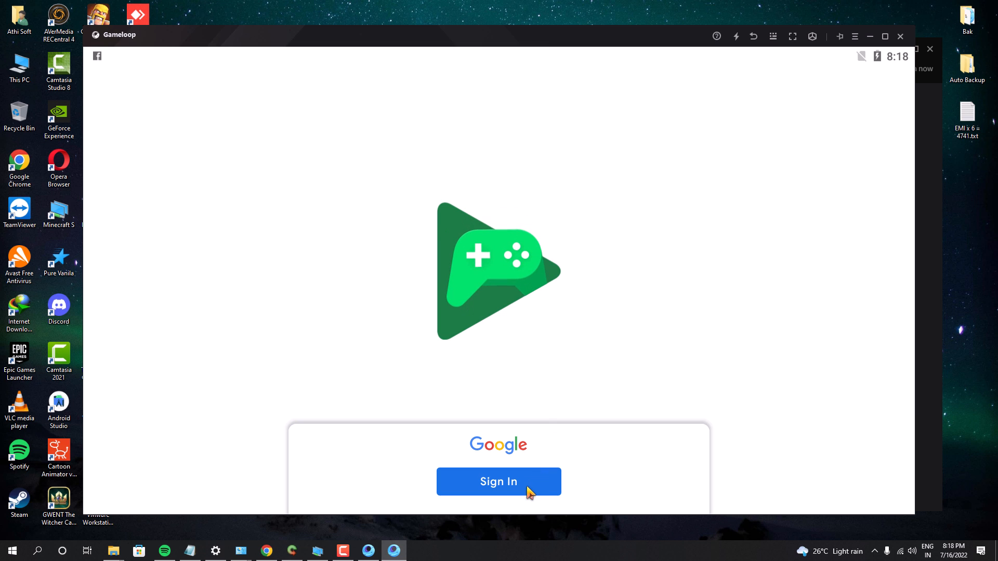
left_click(498, 481)
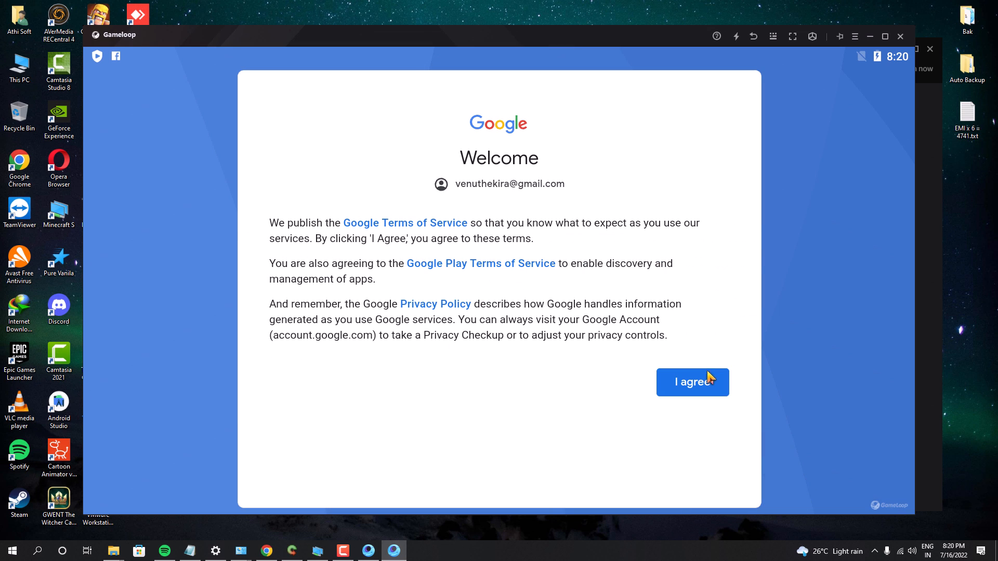
left_click(692, 382)
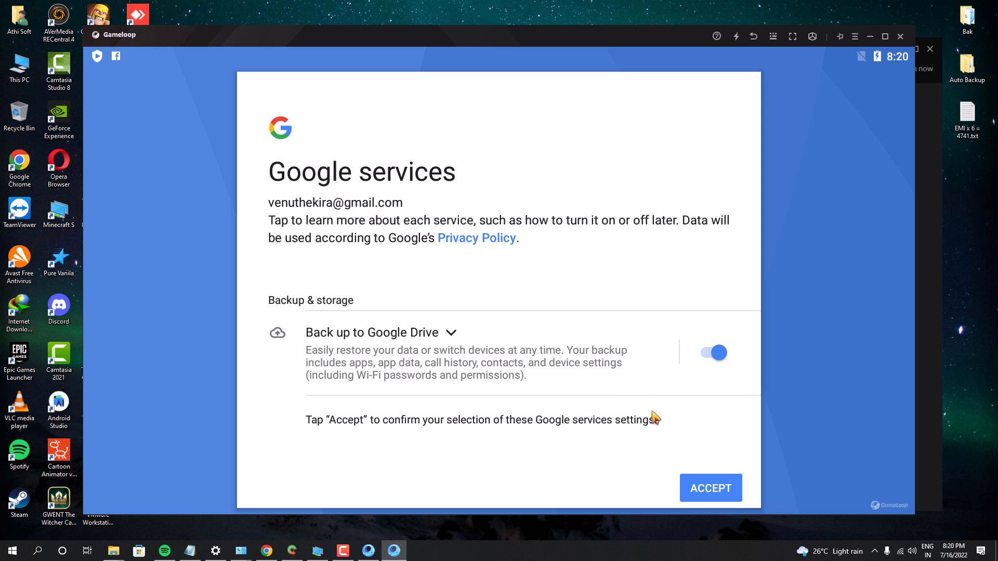
left_click(713, 353)
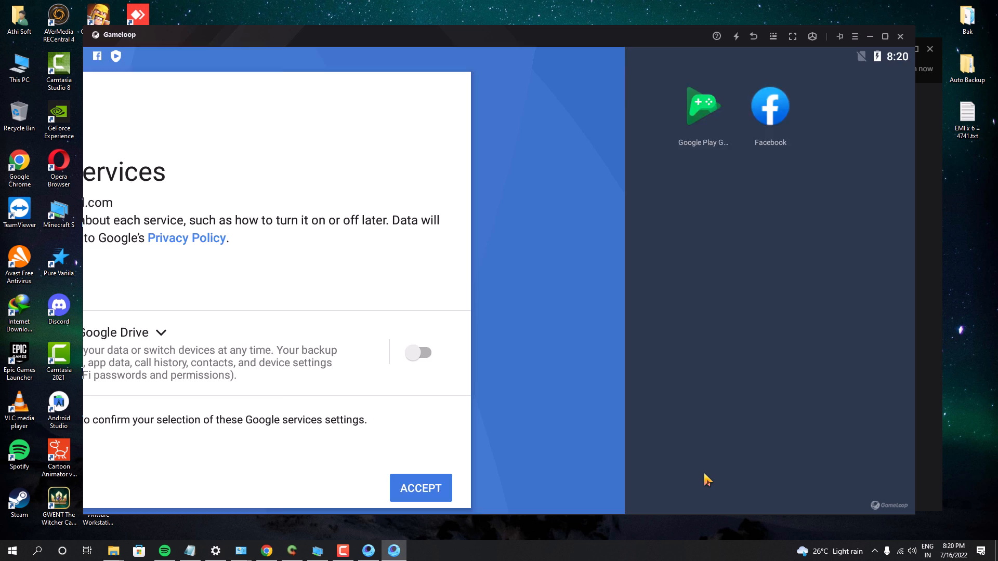
left_click(420, 489)
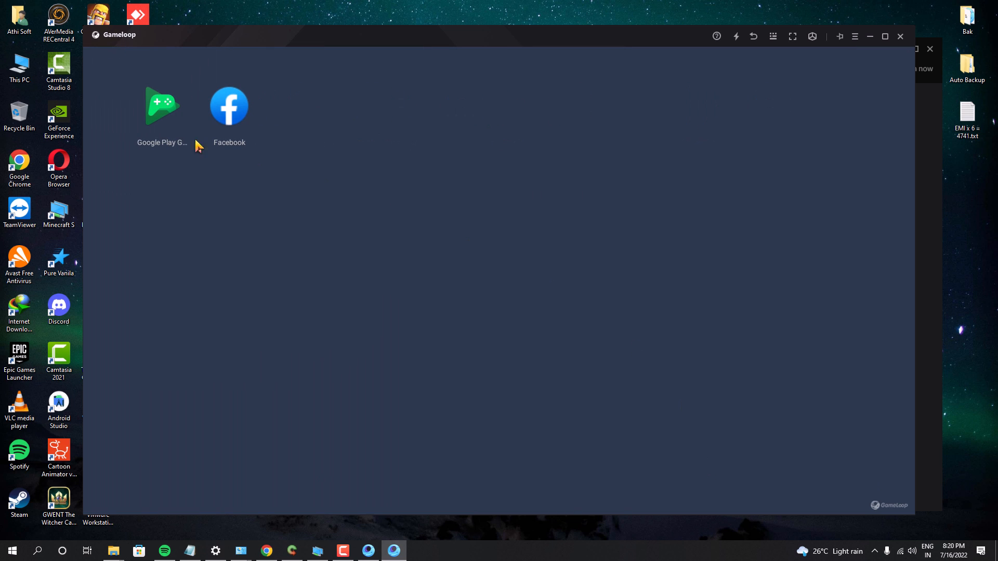
left_click(899, 36)
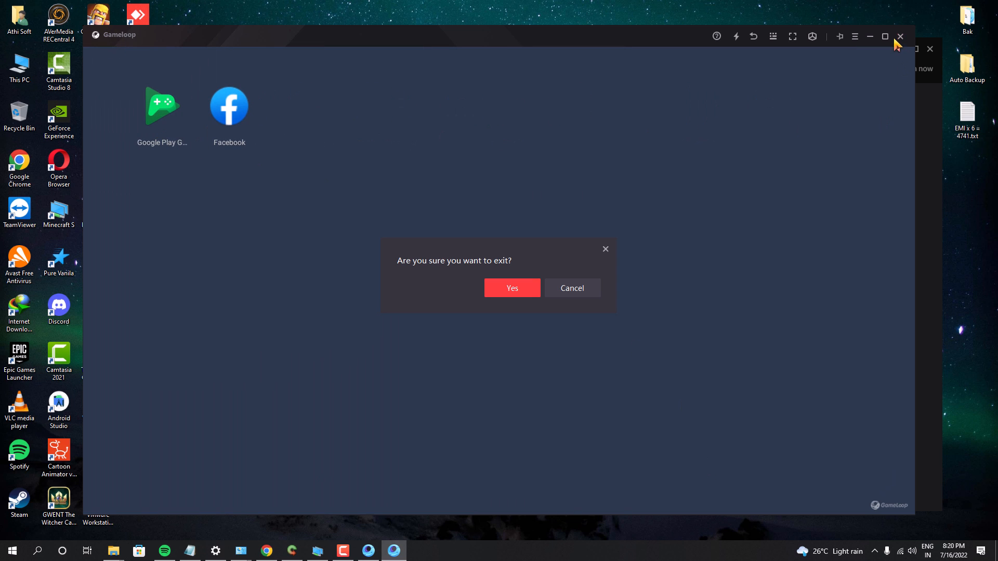
left_click(571, 288)
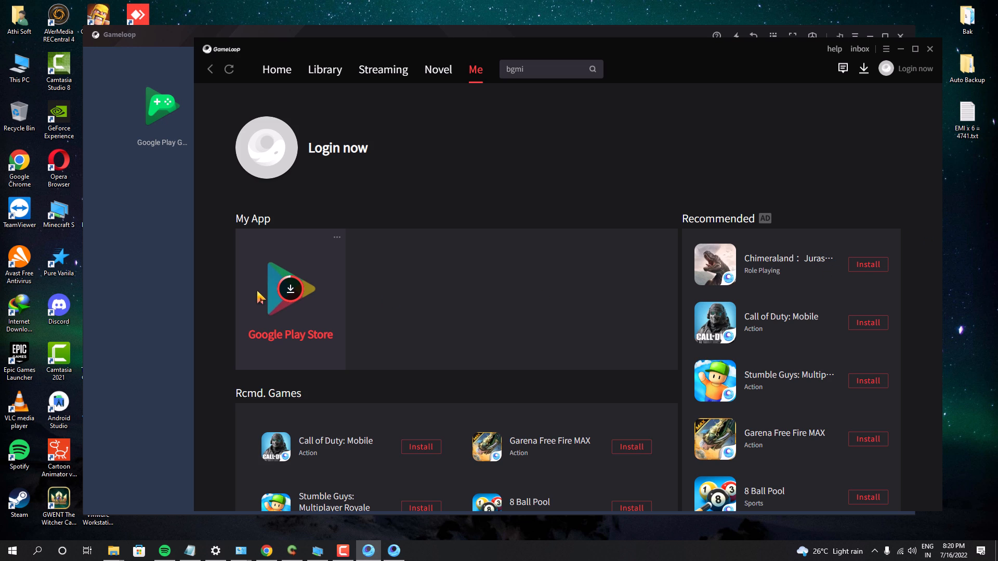
mouse_move(245, 308)
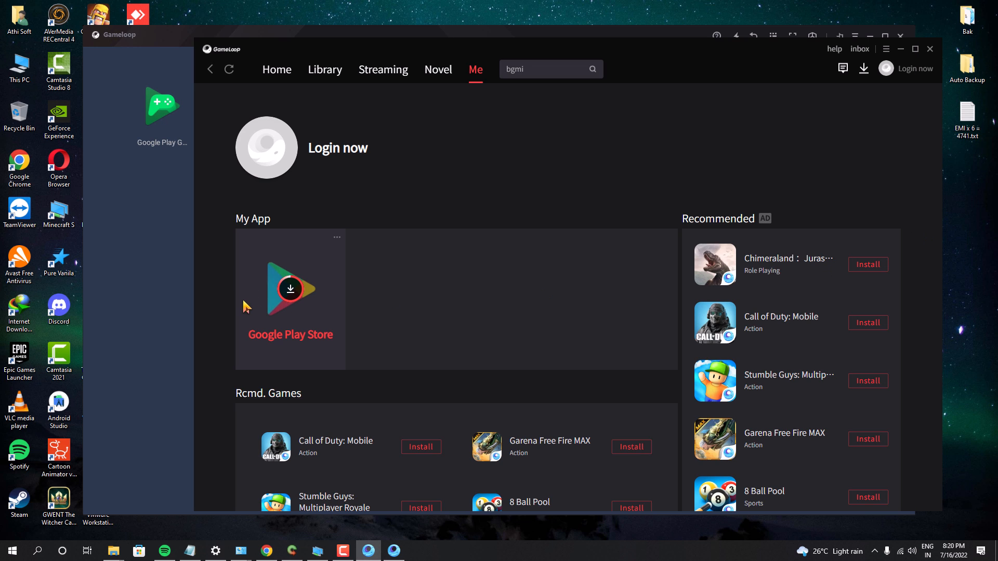
mouse_move(293, 339)
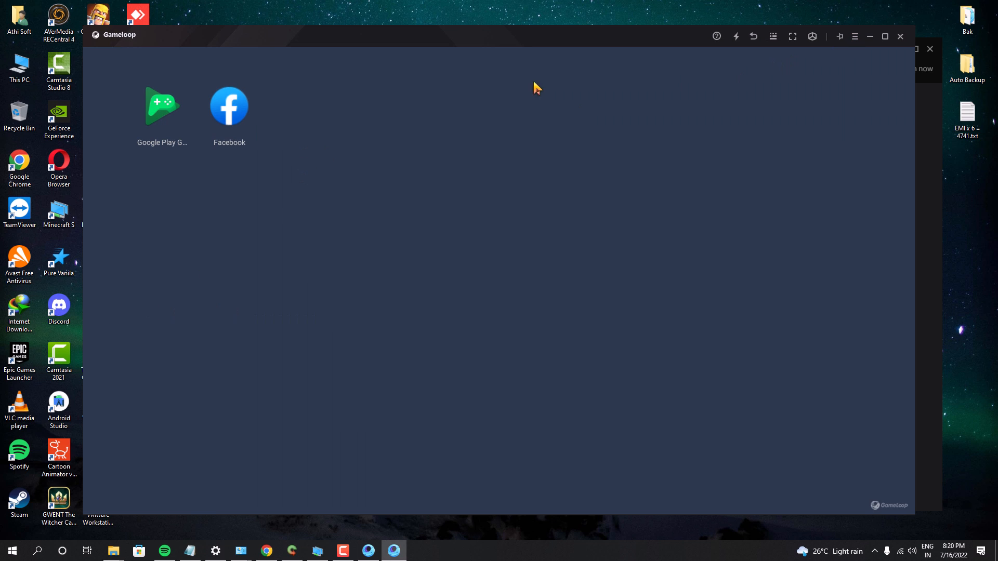
mouse_move(911, 49)
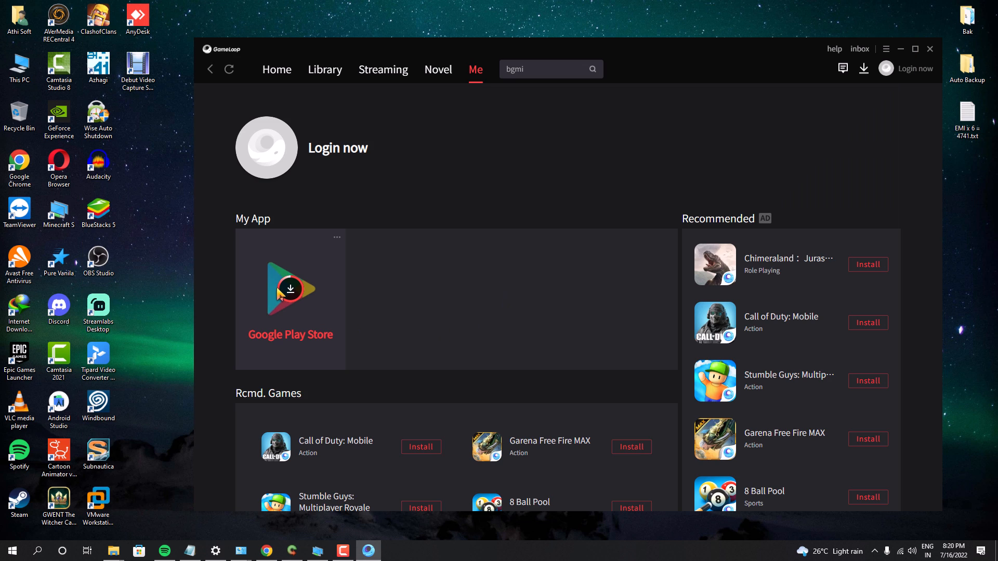
mouse_move(263, 284)
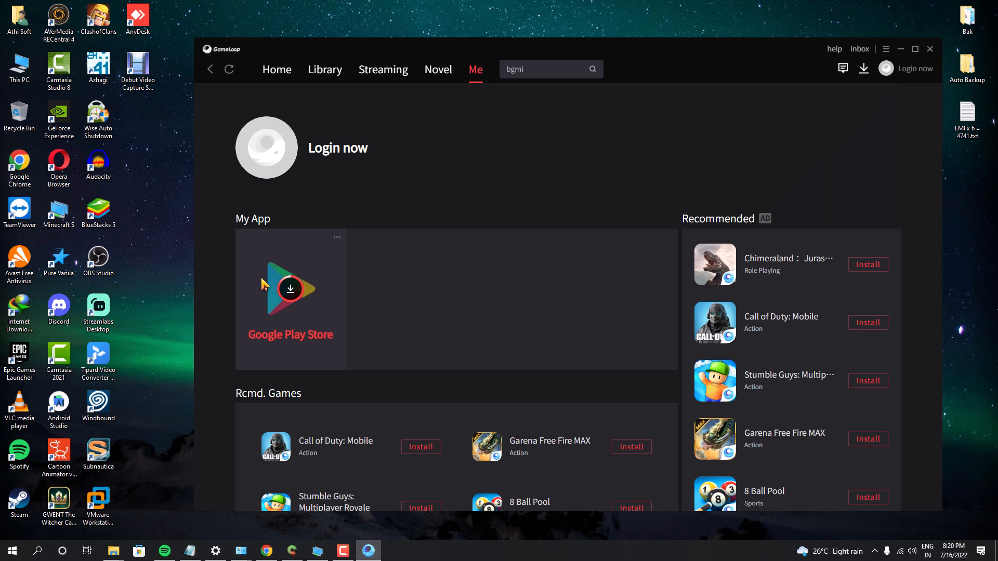
mouse_move(266, 266)
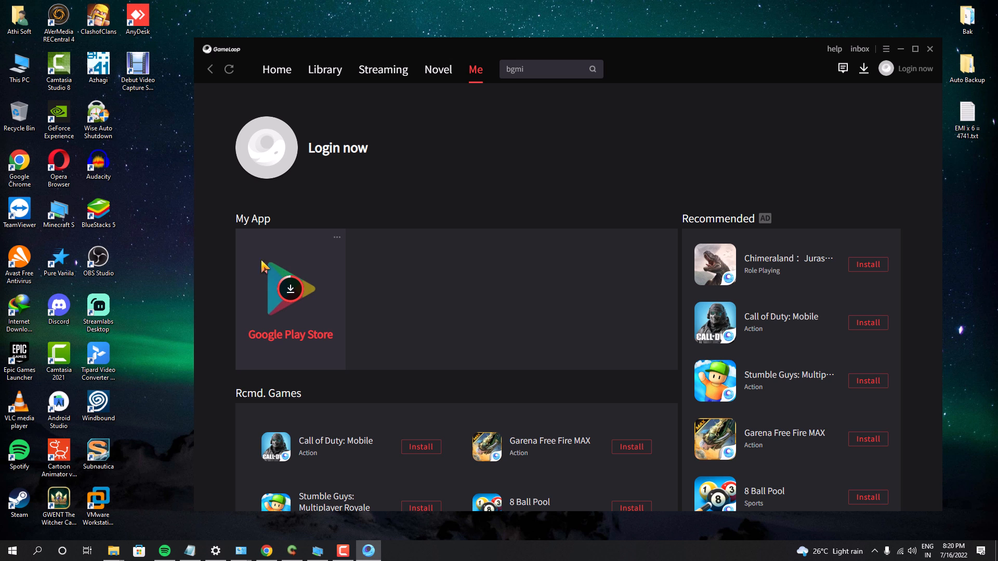
mouse_move(342, 243)
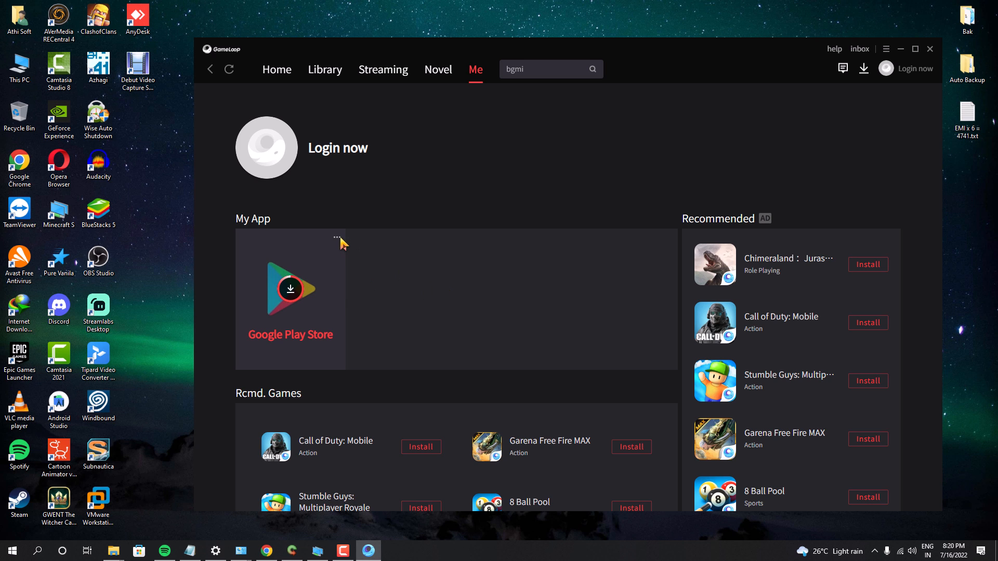
mouse_move(470, 351)
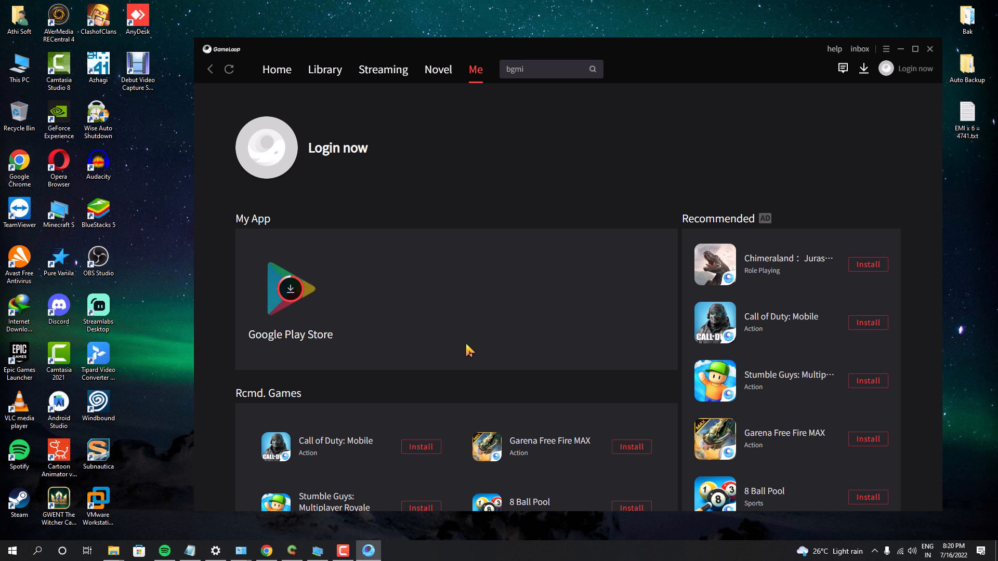
left_click(928, 49)
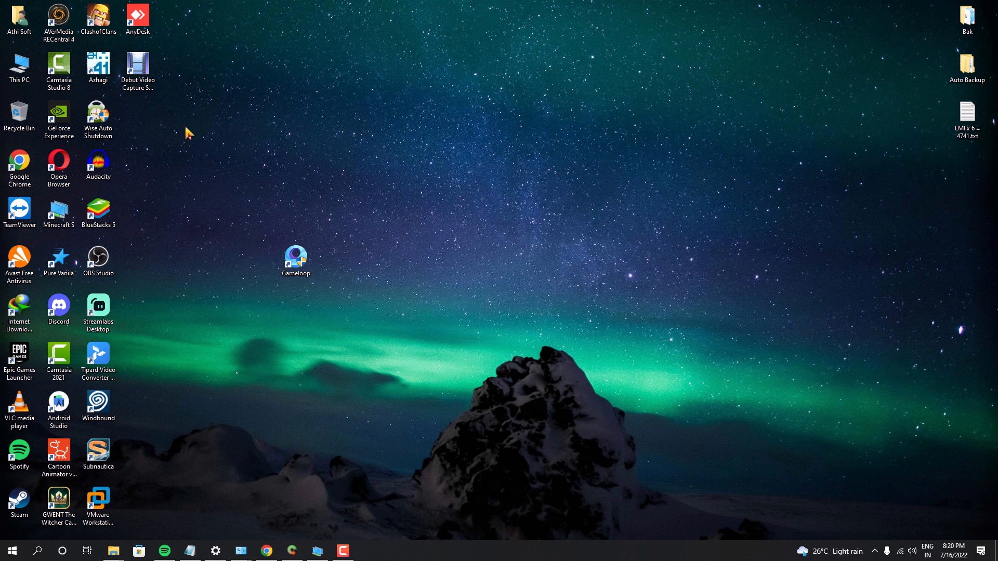
double_click(295, 258)
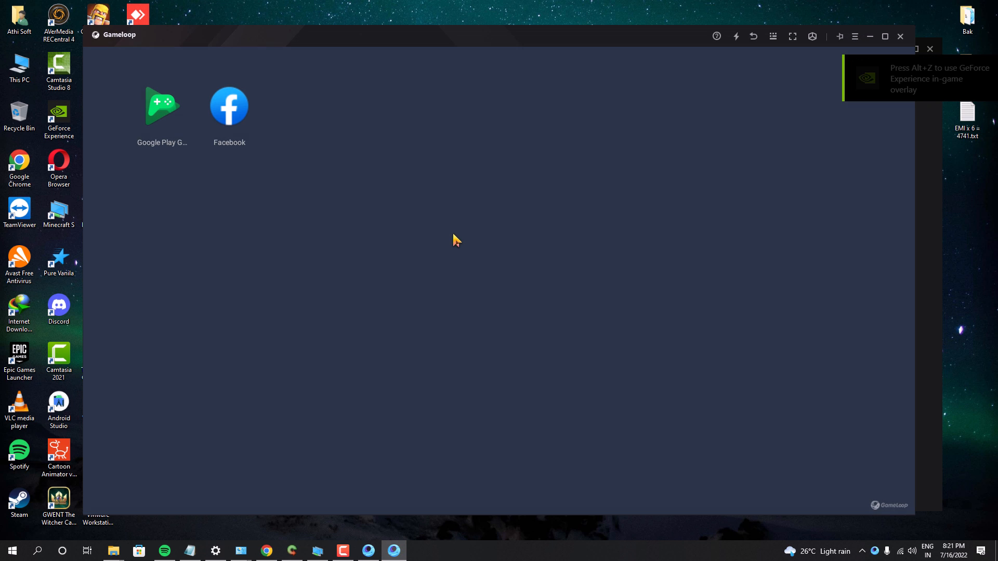
Dismiss the Play Pass offer, search 'bgmi' and open the Battlegrounds Mobile India listing.
double_click(162, 105)
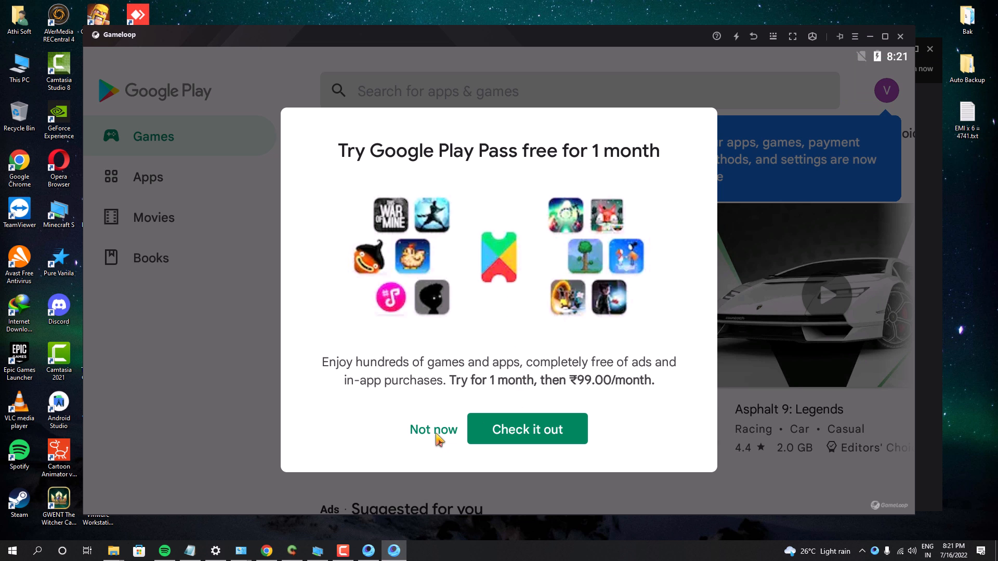
left_click(433, 430)
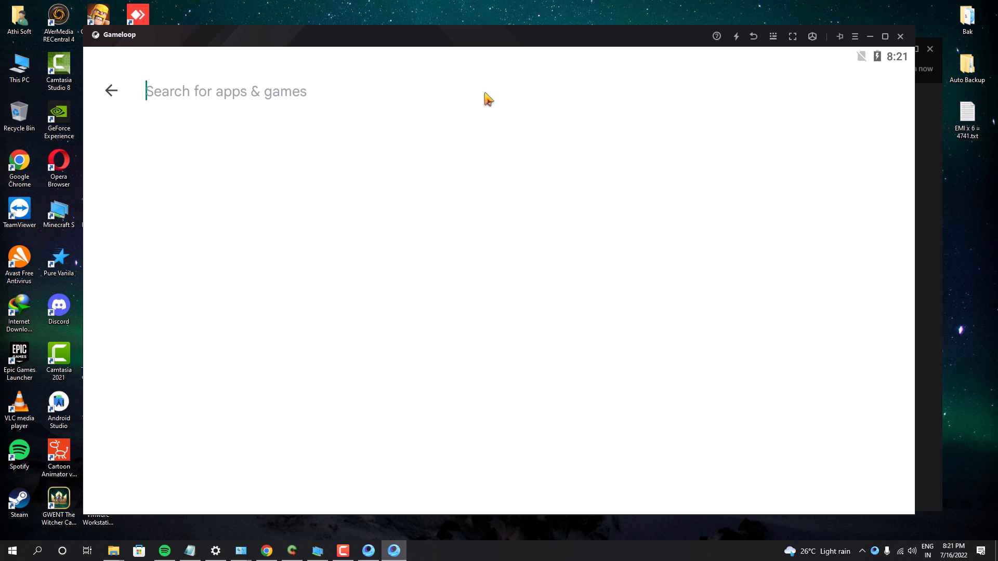
mouse_move(318, 107)
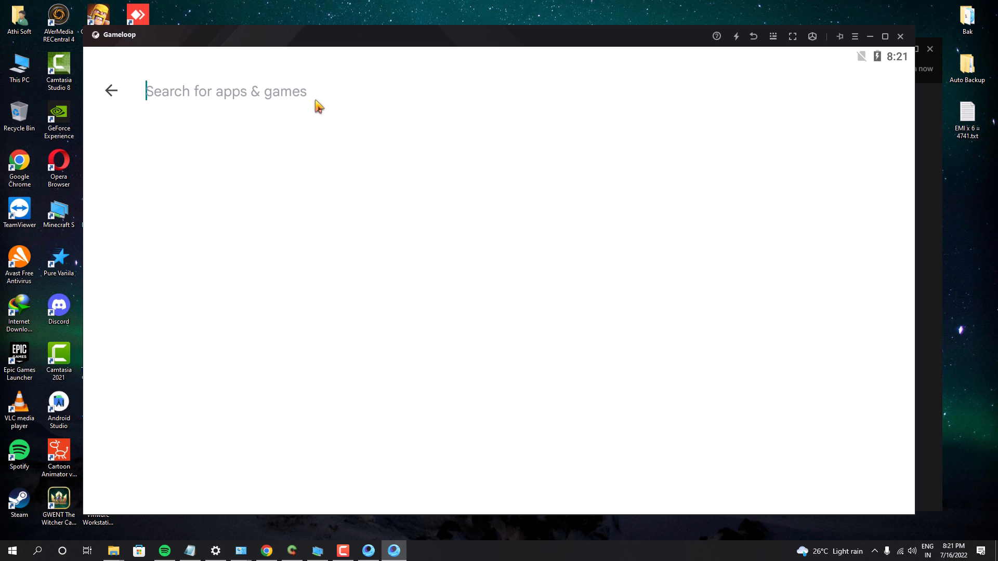
type("bgmi")
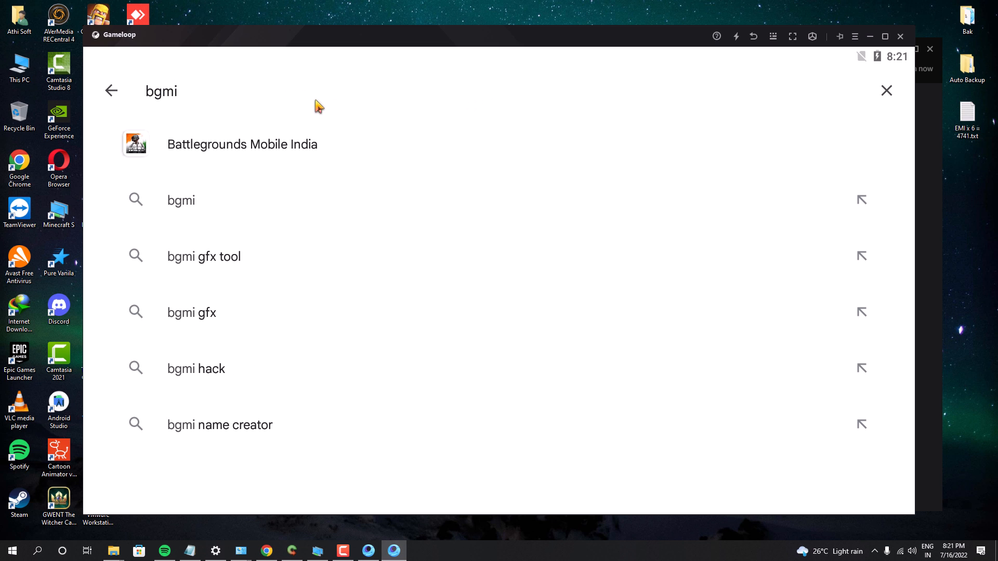
left_click(243, 143)
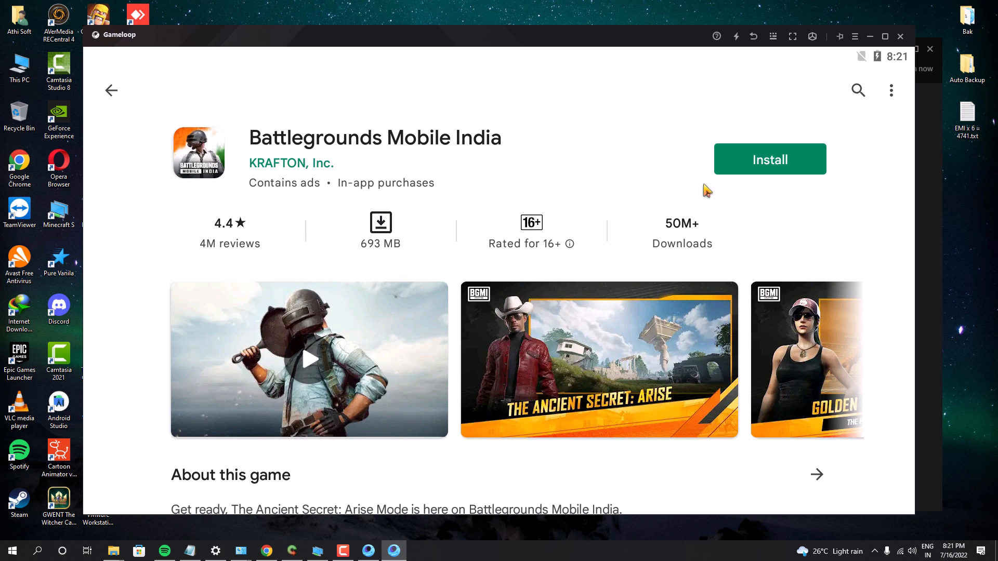
Install Battlegrounds Mobile India and launch it to the resource pack choice screen.
left_click(769, 159)
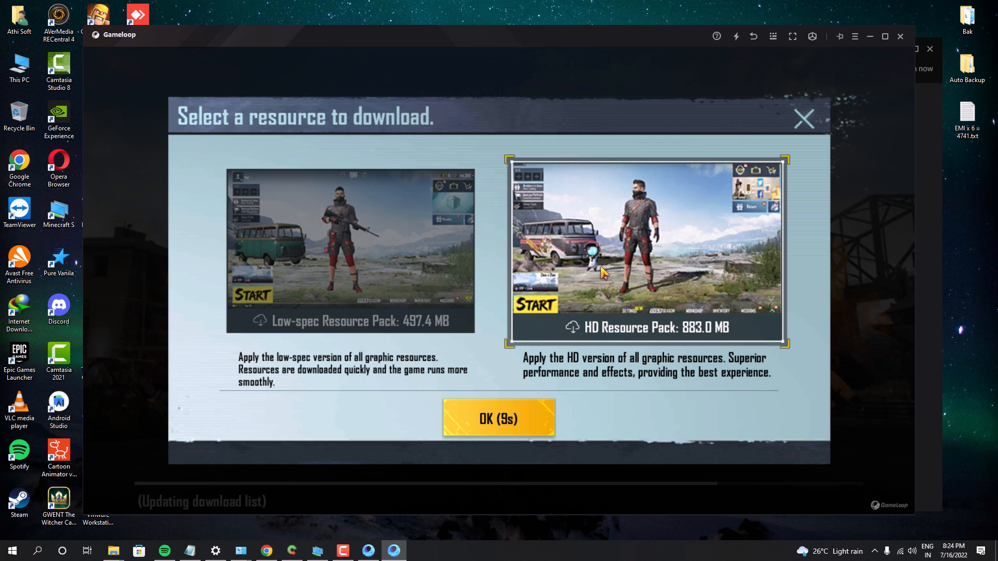
mouse_move(505, 430)
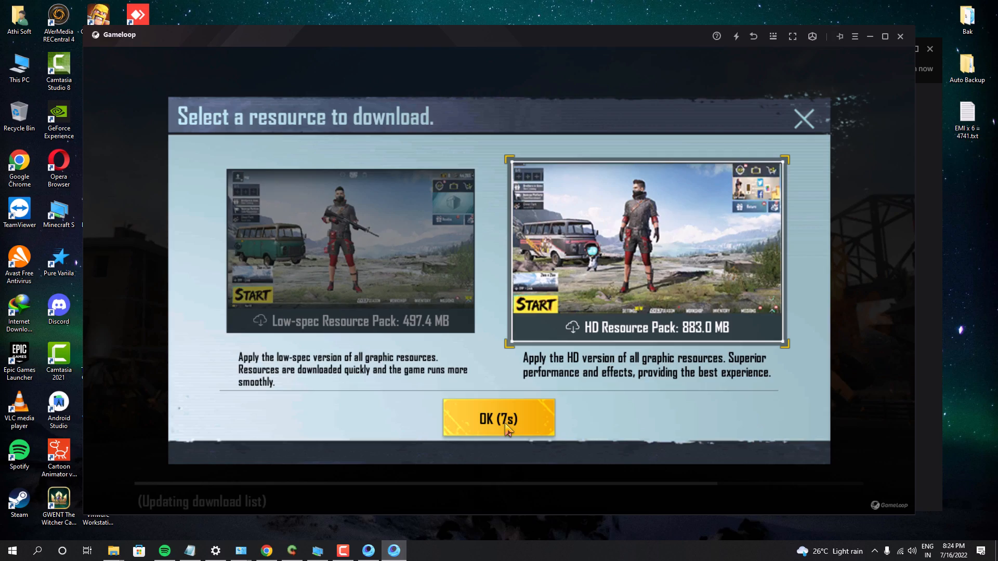